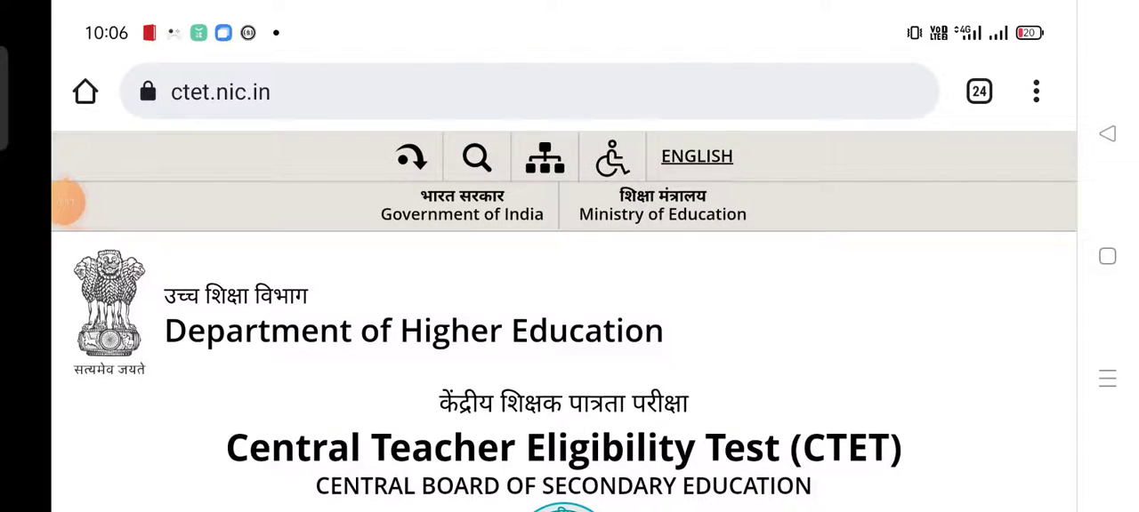
# Scroll the ctet.nic.in homepage down to the Latest News ticker announcing the CTET Dec22 pre-admit card.
pyautogui.scroll(-3)
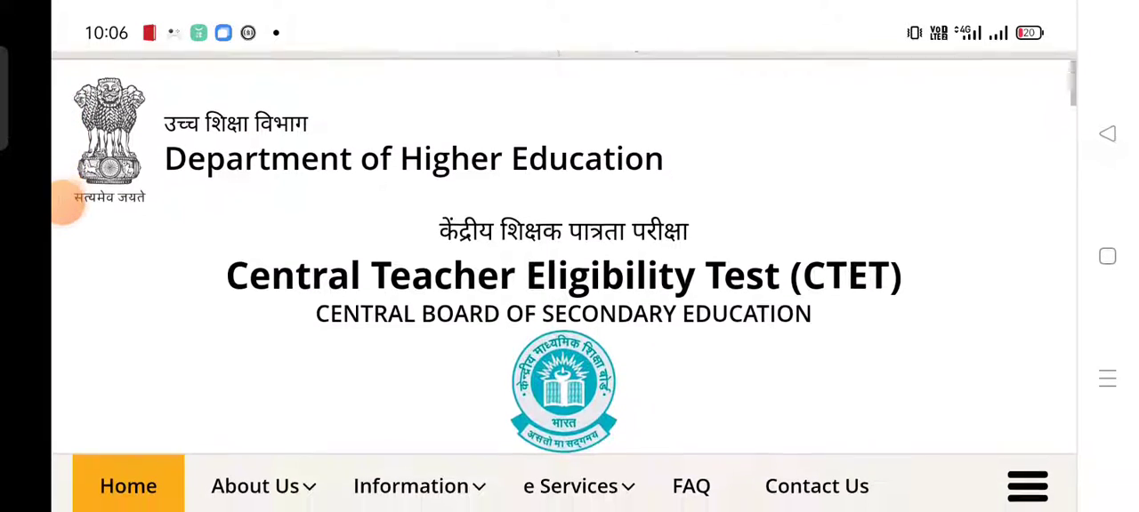
pyautogui.scroll(-3)
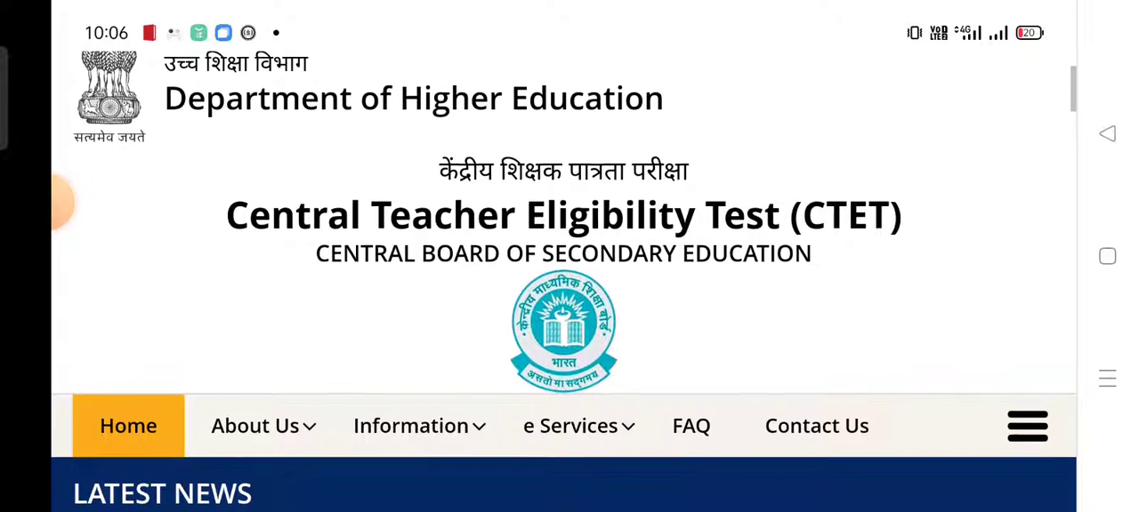
pyautogui.scroll(-3)
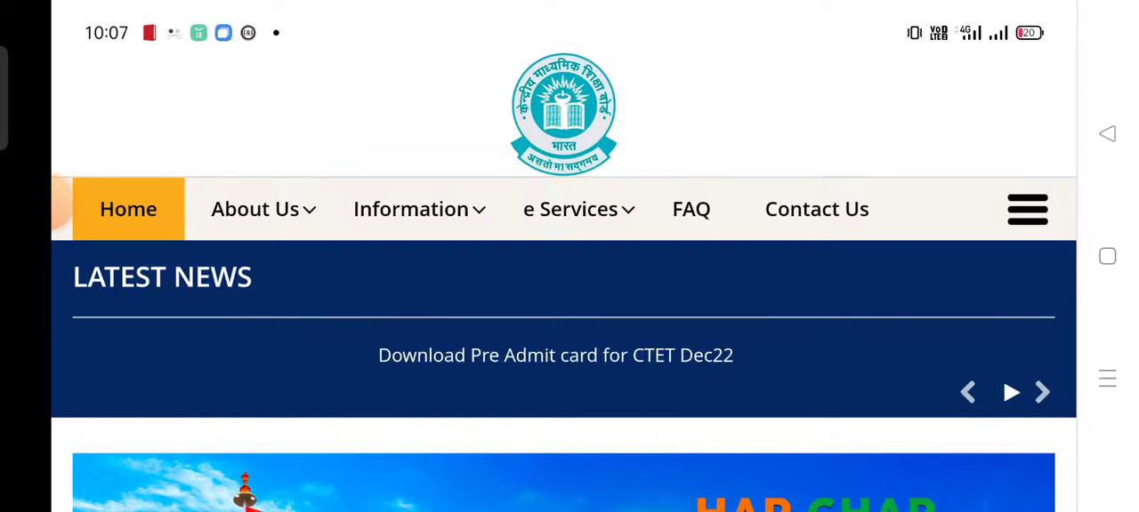
# Follow the 'Download Pre Admit card for CTET Dec22' announcement to its admit card login form.
pyautogui.click(555, 356)
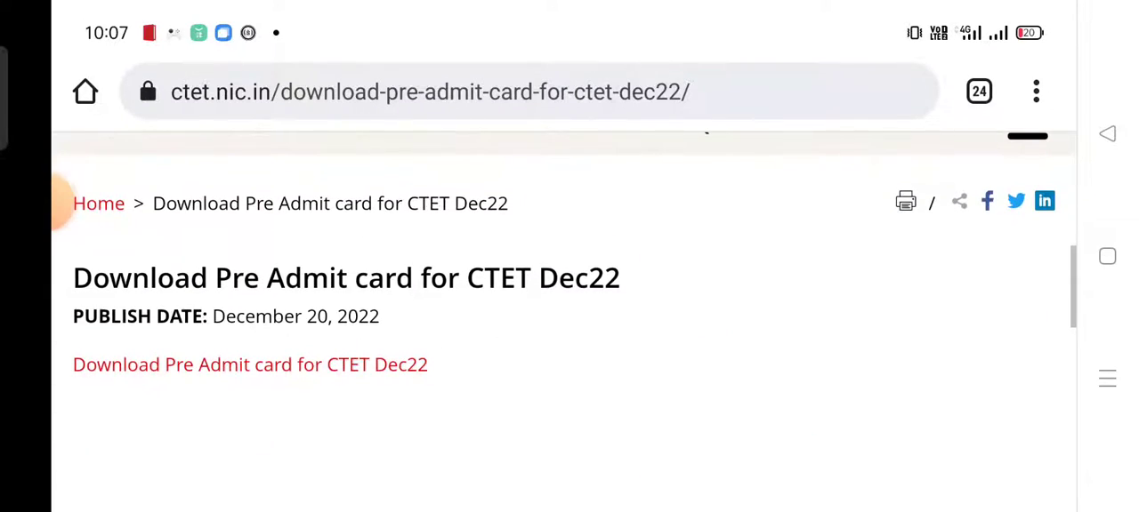
pyautogui.click(249, 364)
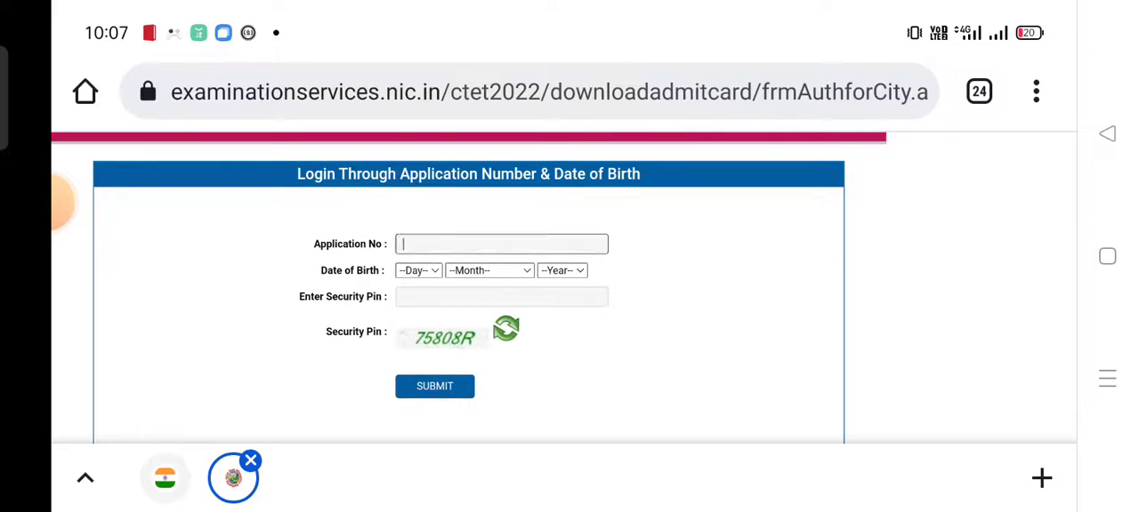
pyautogui.click(502, 244)
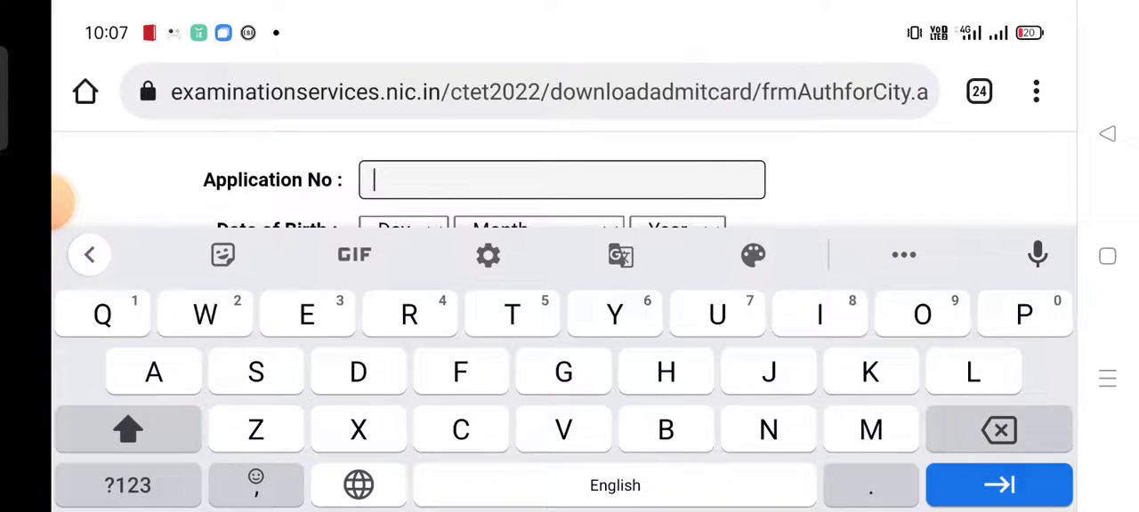
pyautogui.scroll(3)
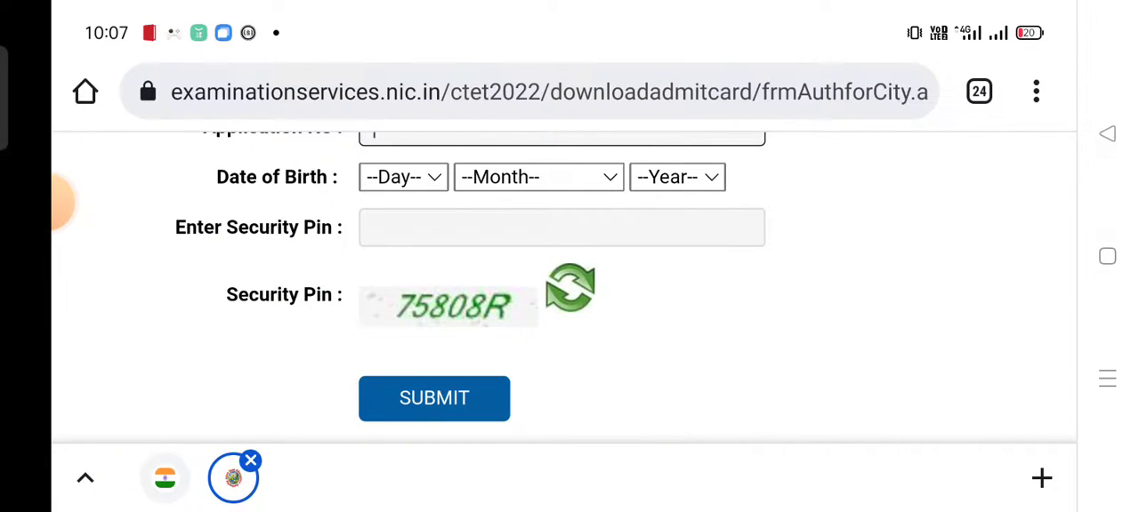
pyautogui.click(562, 228)
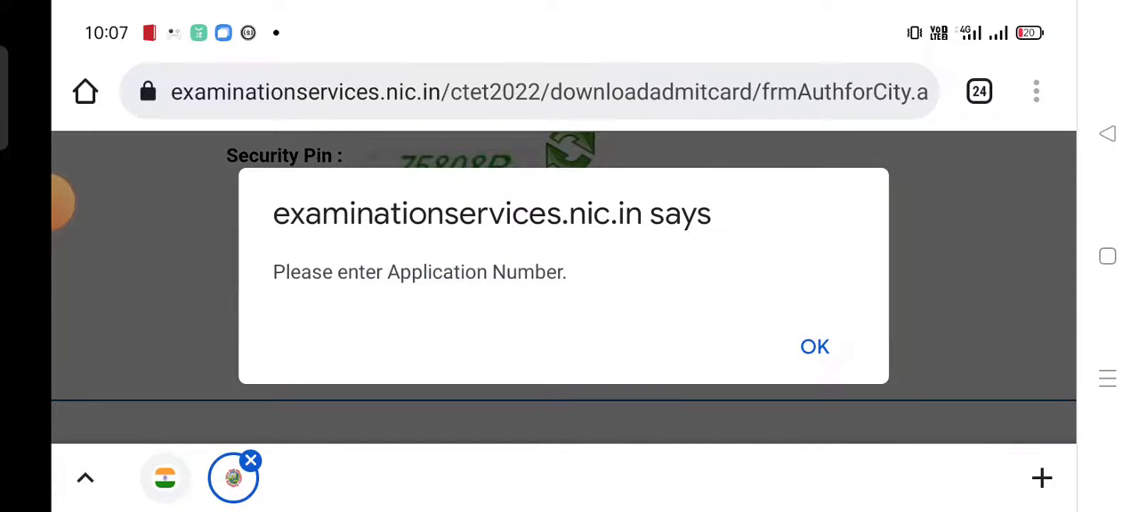
pyautogui.click(813, 345)
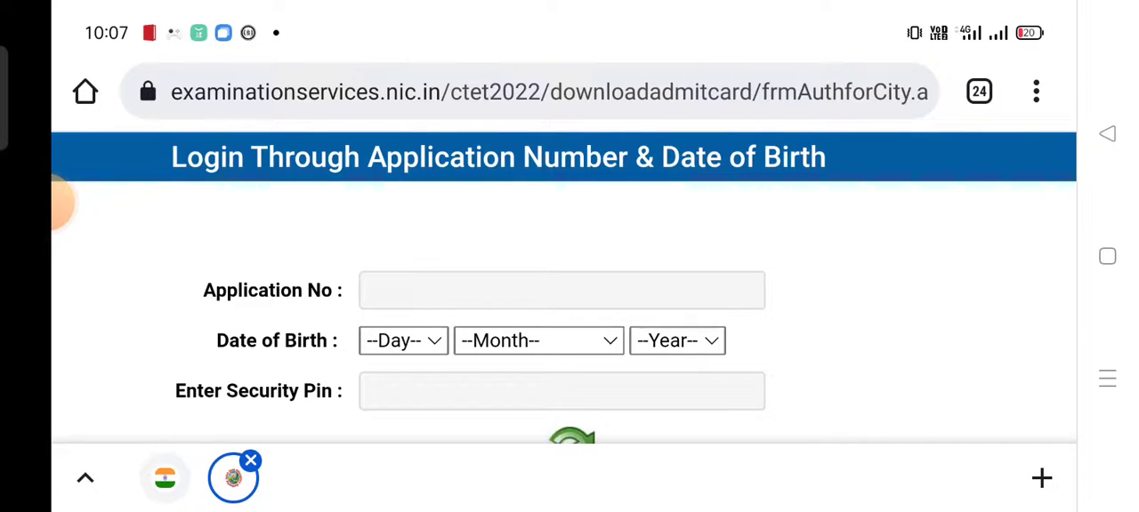
pyautogui.scroll(-3)
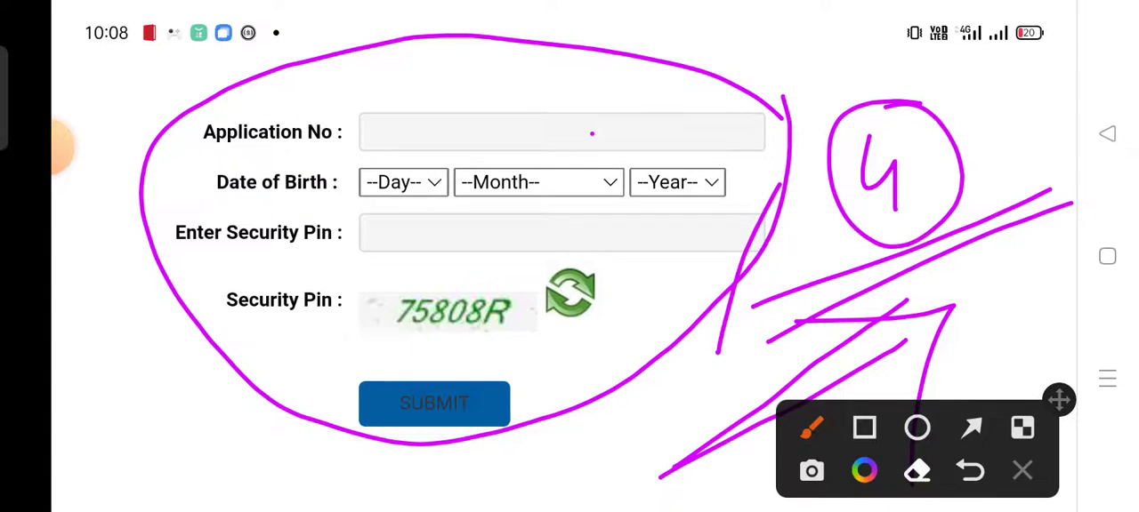
pyautogui.click(1021, 469)
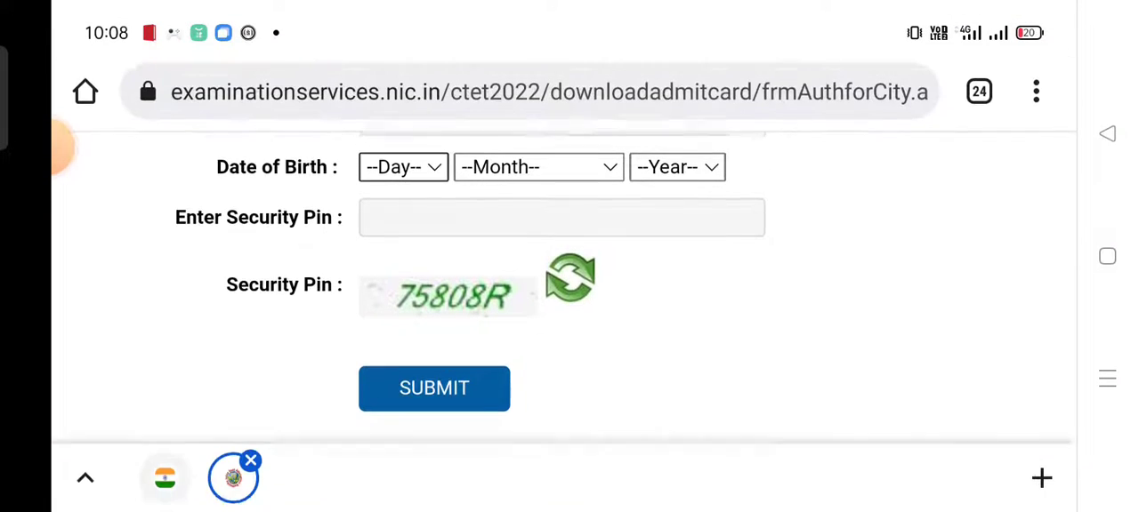
pyautogui.scroll(3)
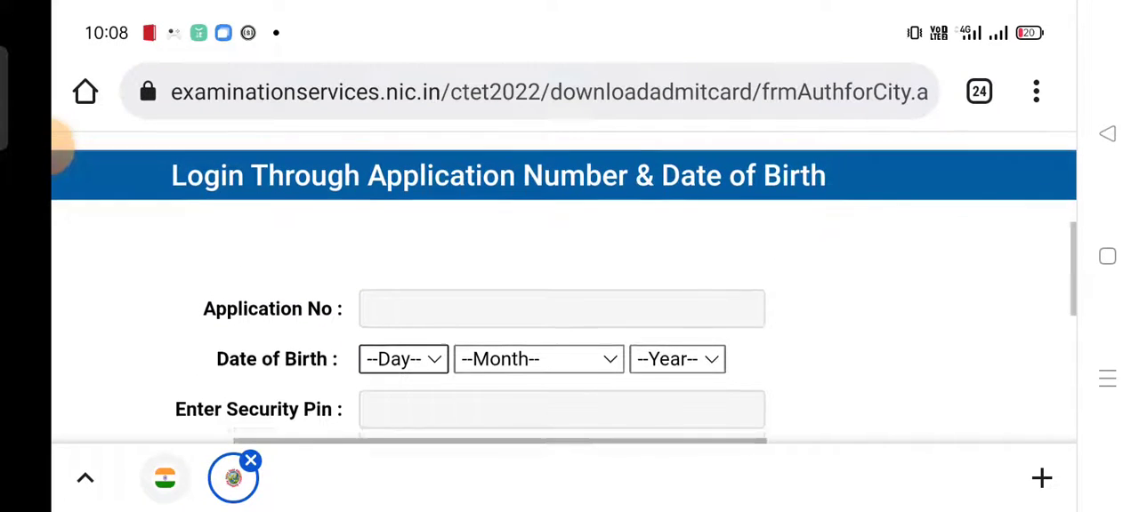
pyautogui.scroll(3)
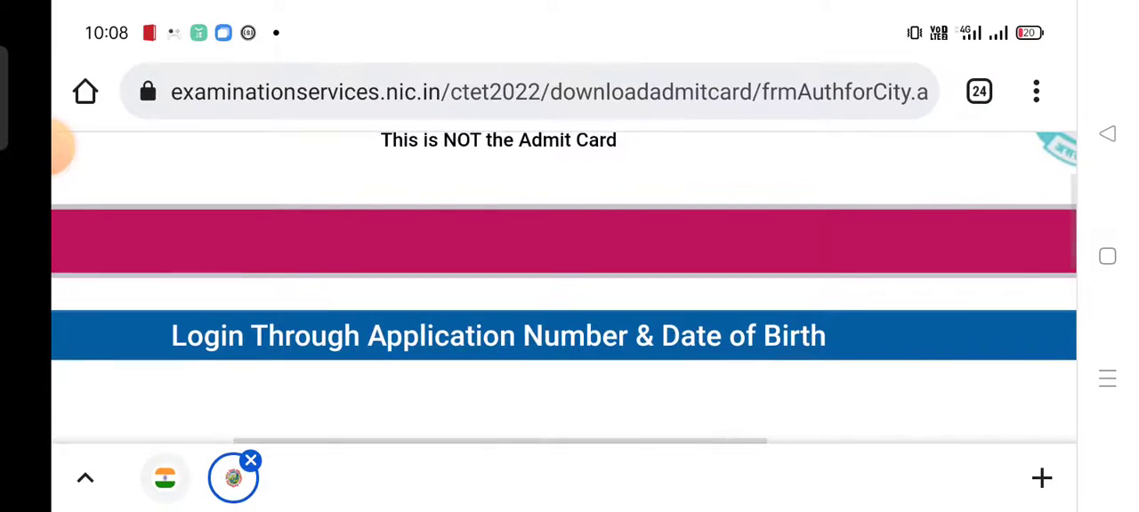
pyautogui.scroll(3)
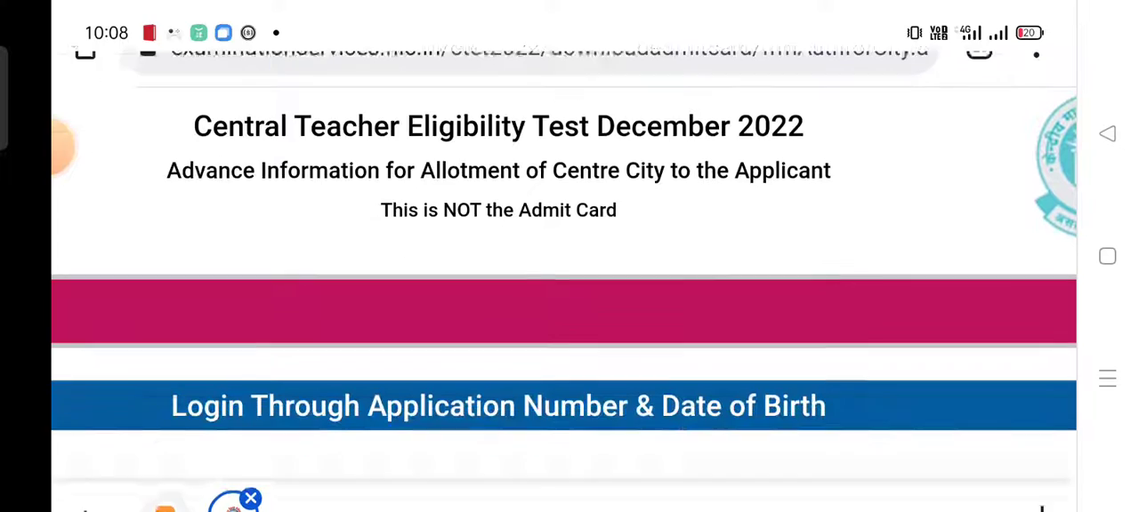
pyautogui.scroll(-3)
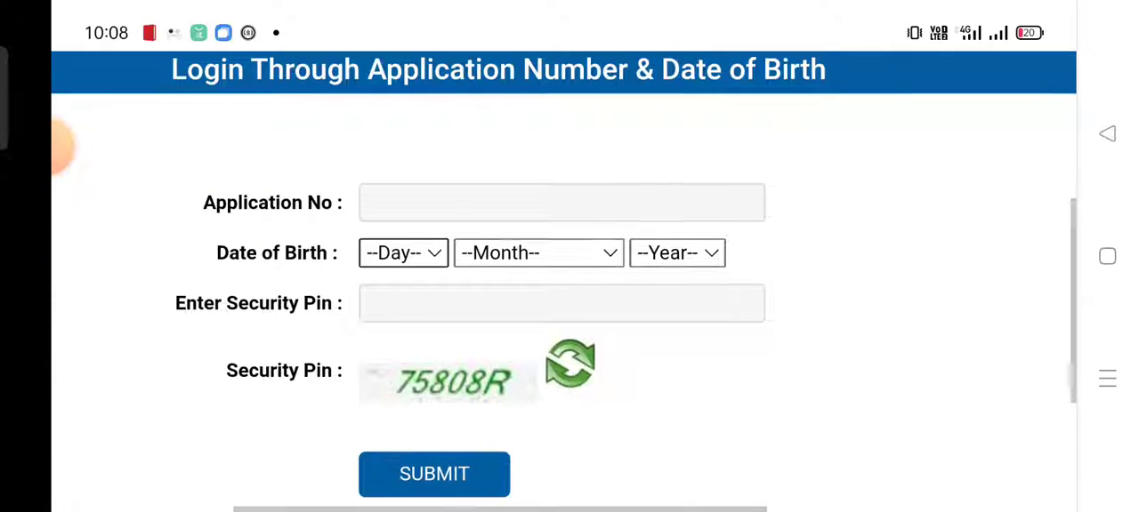
pyautogui.scroll(3)
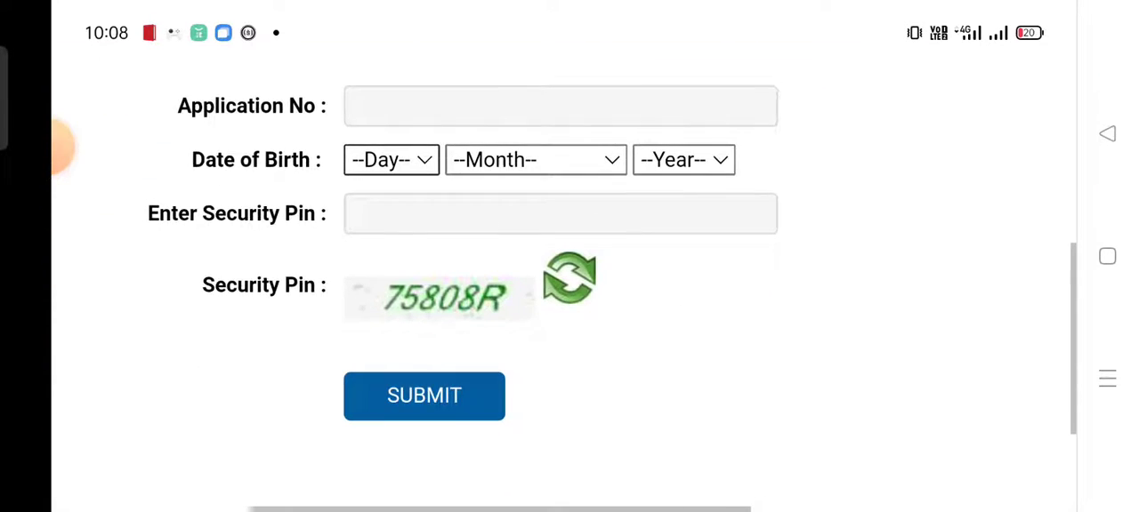